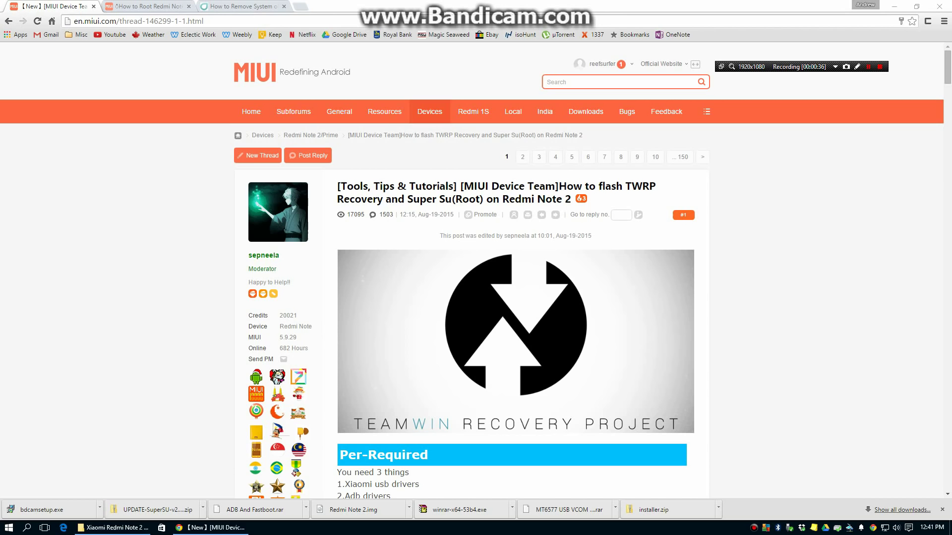
Scroll the TWRP/SuperSU thread down to the Flash Super Su section and its download links.
left_click(149, 7)
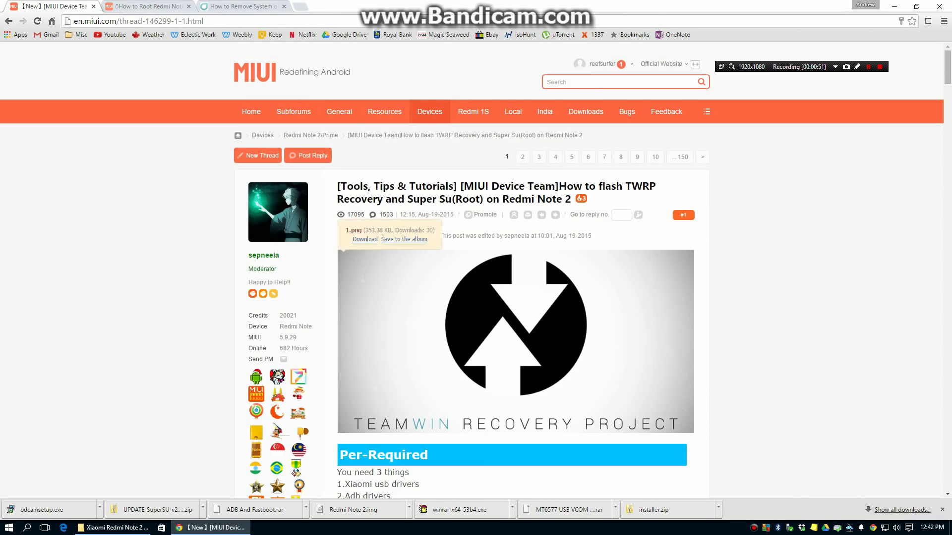
scroll("down", 3)
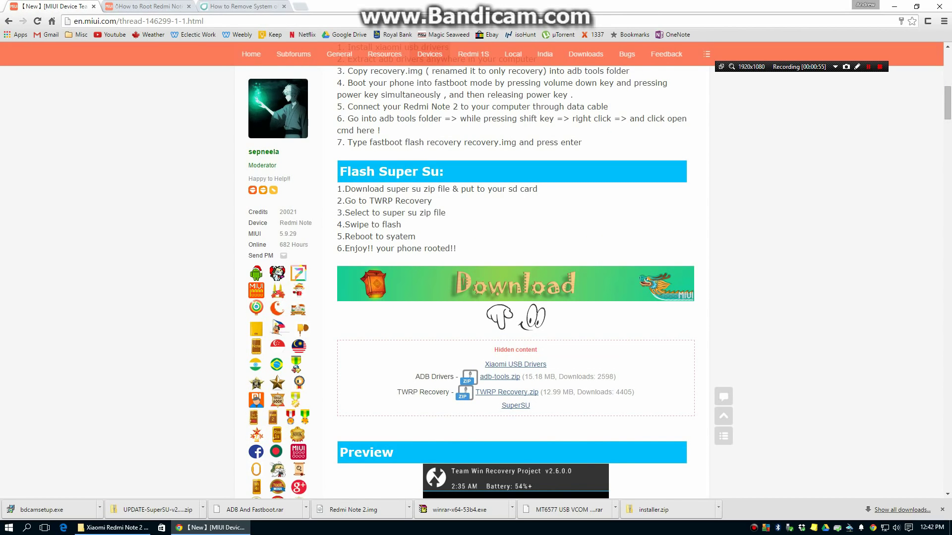
Read the Flash Super Su steps, then return to the guide's prerequisites and Flashing Recovery steps.
left_click(148, 6)
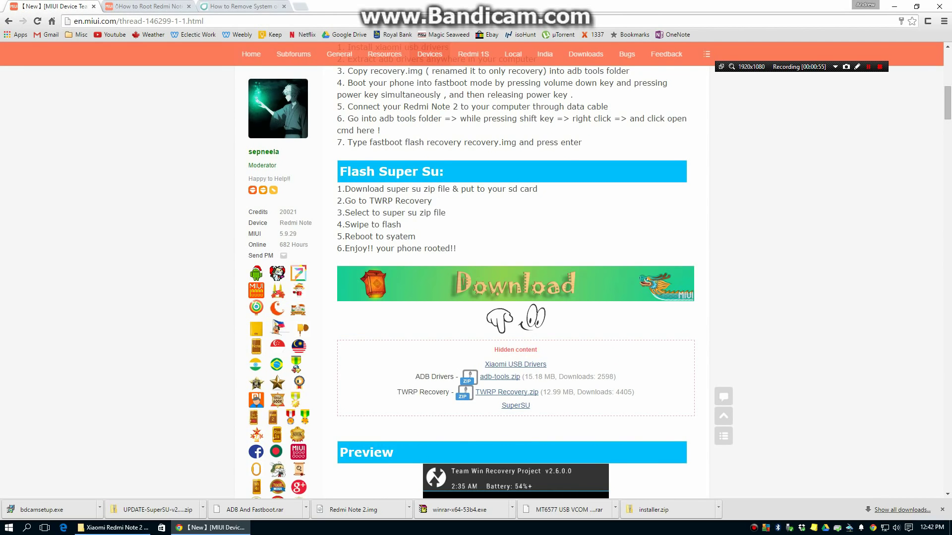
left_click(144, 5)
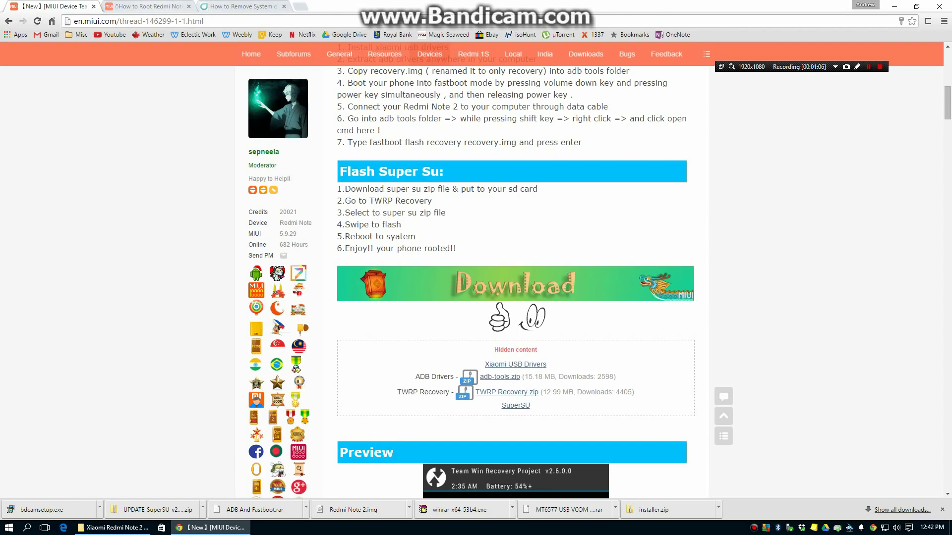
left_click(149, 6)
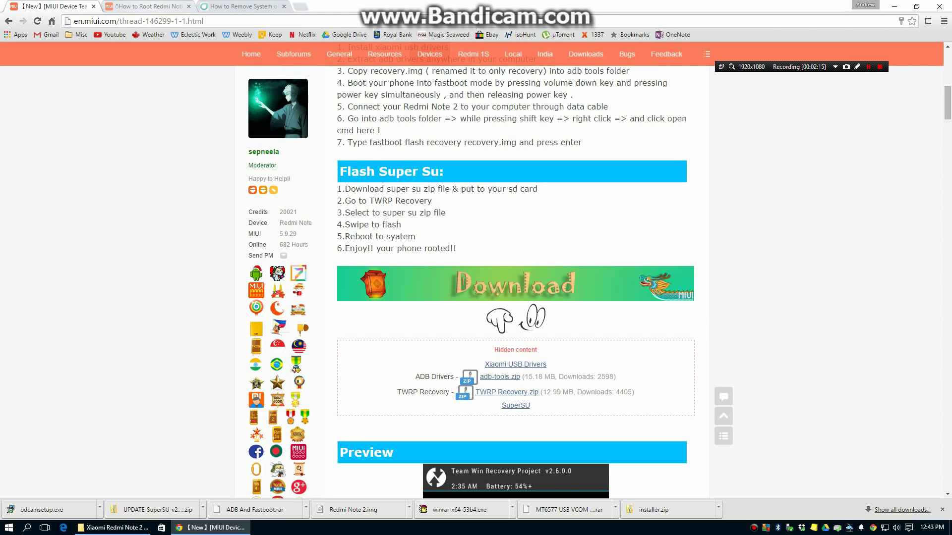
left_click(149, 6)
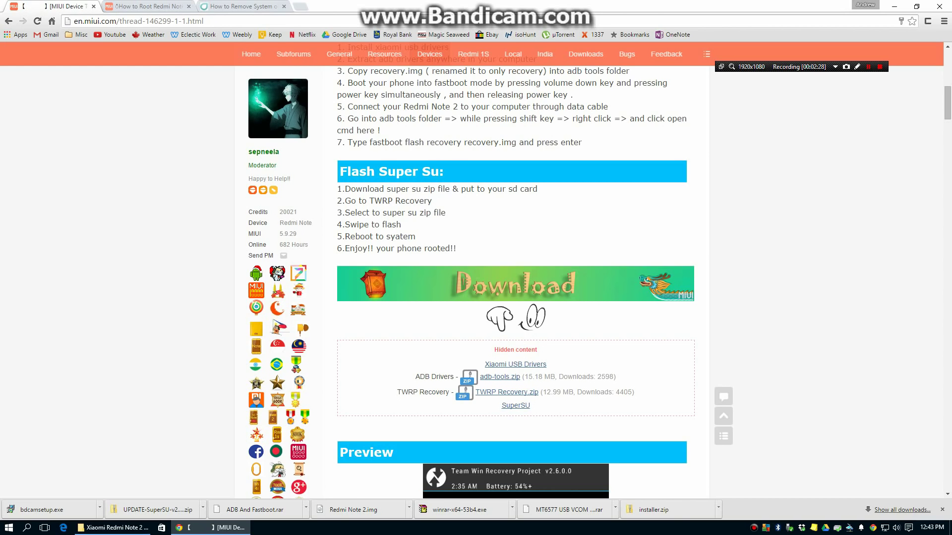
left_click(149, 5)
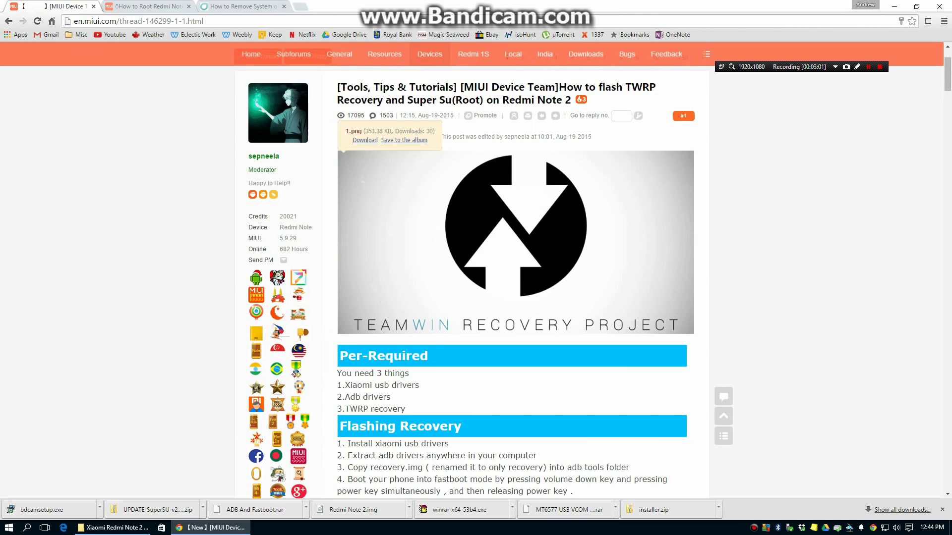
Scroll past the TWRP banner to show Per-Required, Flashing Recovery and Flash Super Su sections.
scroll("down", 3)
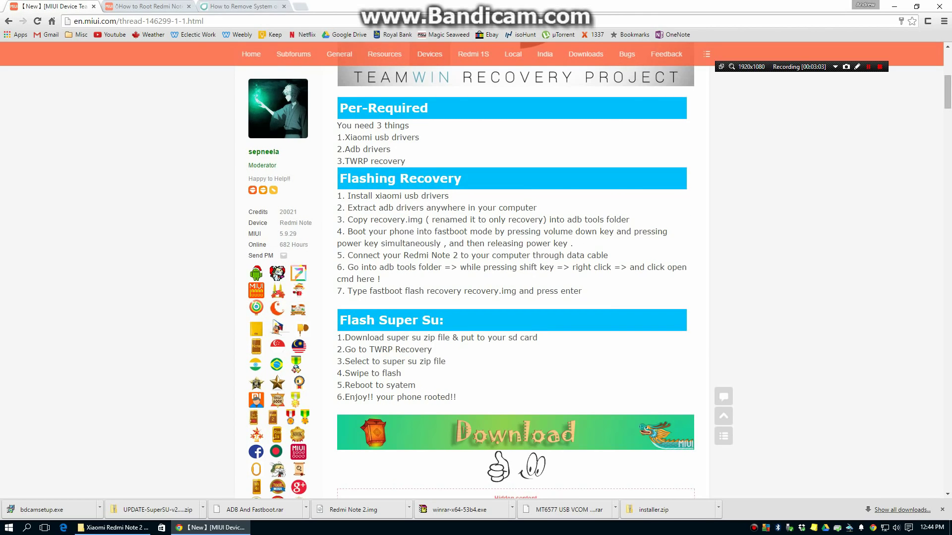
scroll("down", 3)
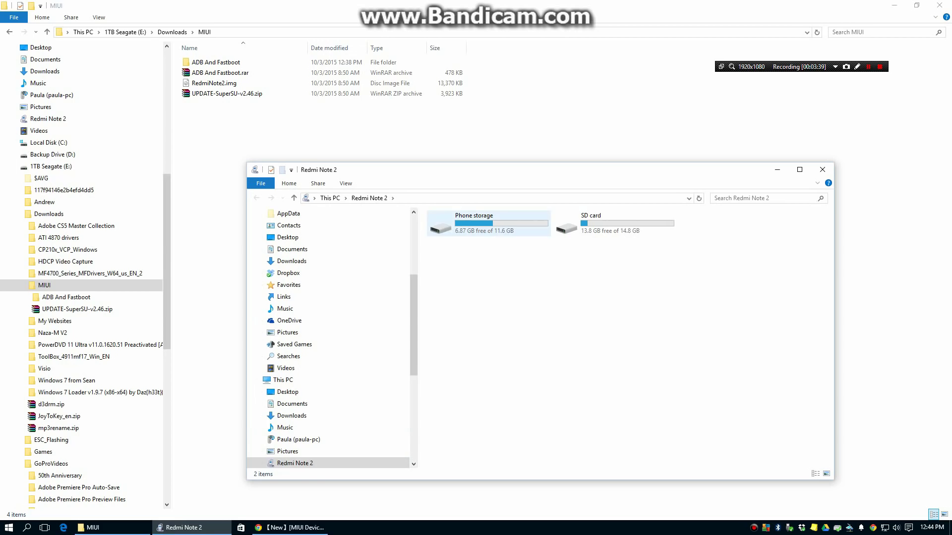
Copy UPDATE-SuperSU-v2.46.zip into the Redmi Note 2's phone storage, resolving the duplicate-name prompt.
double_click(474, 223)
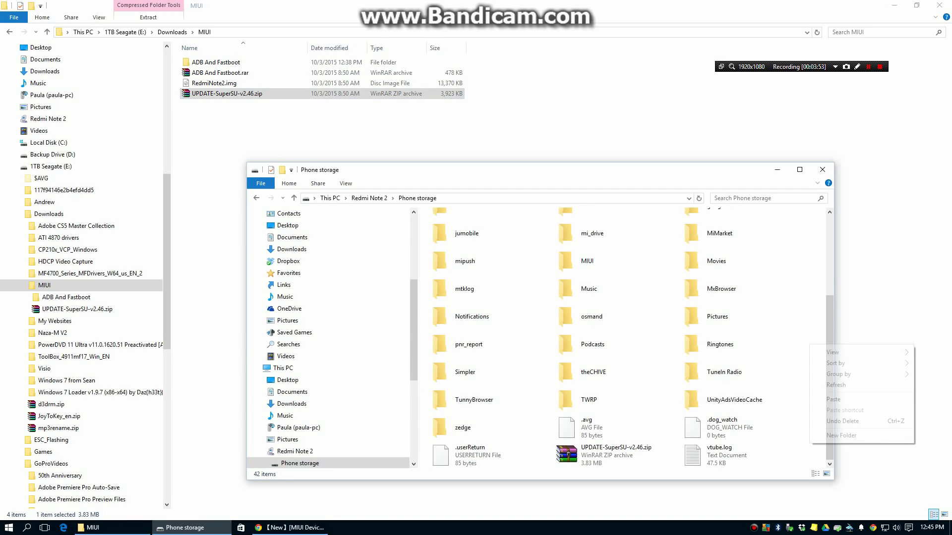
left_click(588, 289)
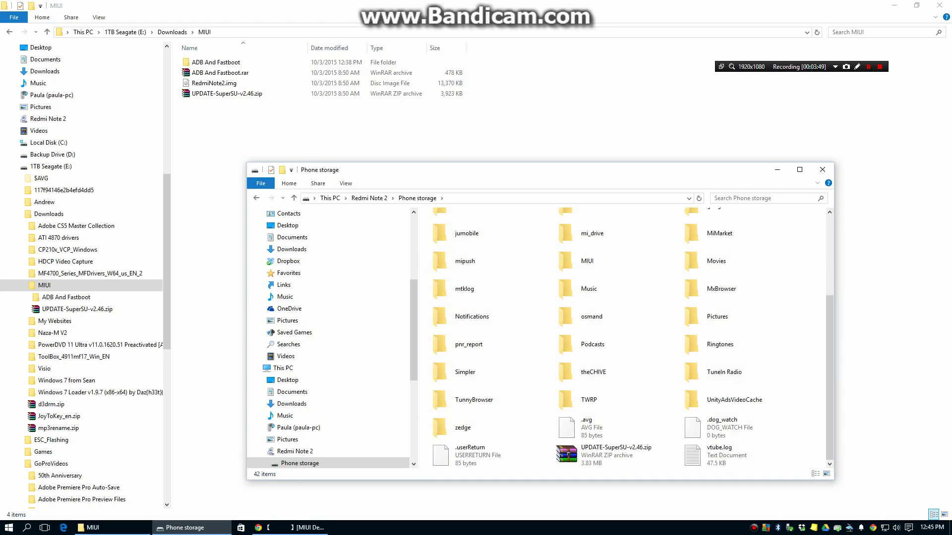
left_click(226, 93)
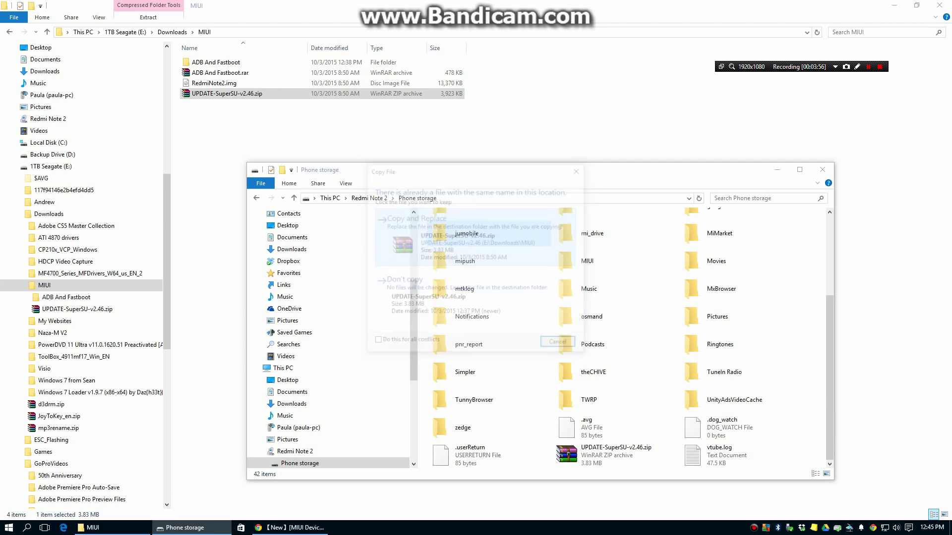
left_click(557, 342)
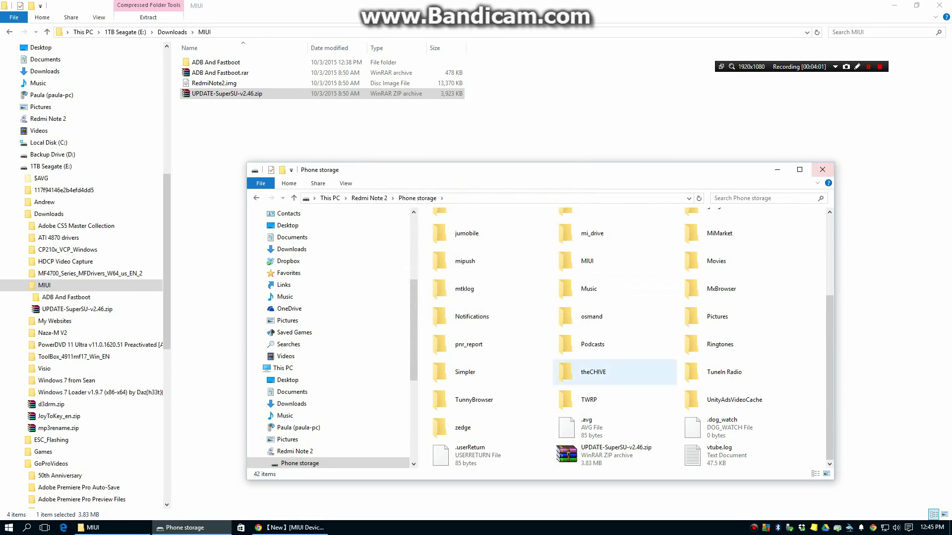
left_click(821, 169)
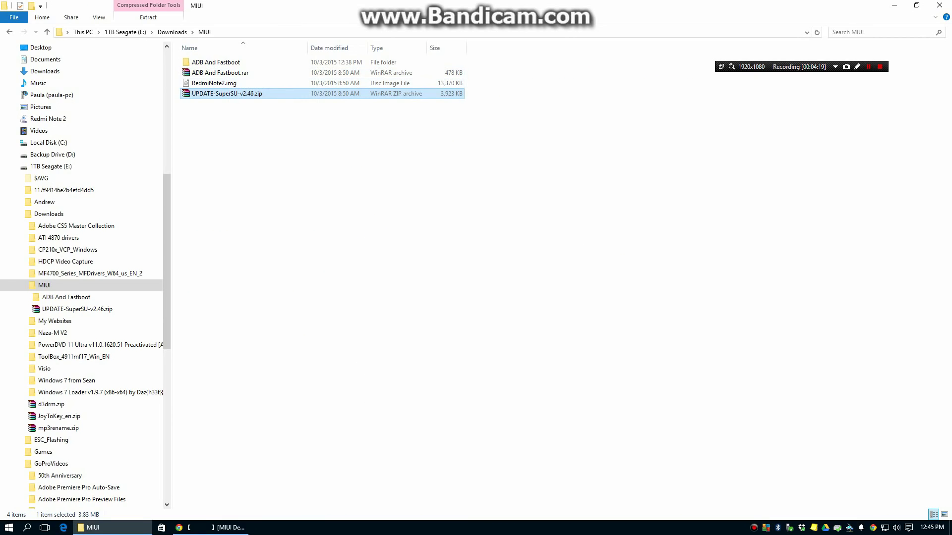
Review the forum's Flash Super Su steps again and return to the MIUI downloads folder.
double_click(221, 72)
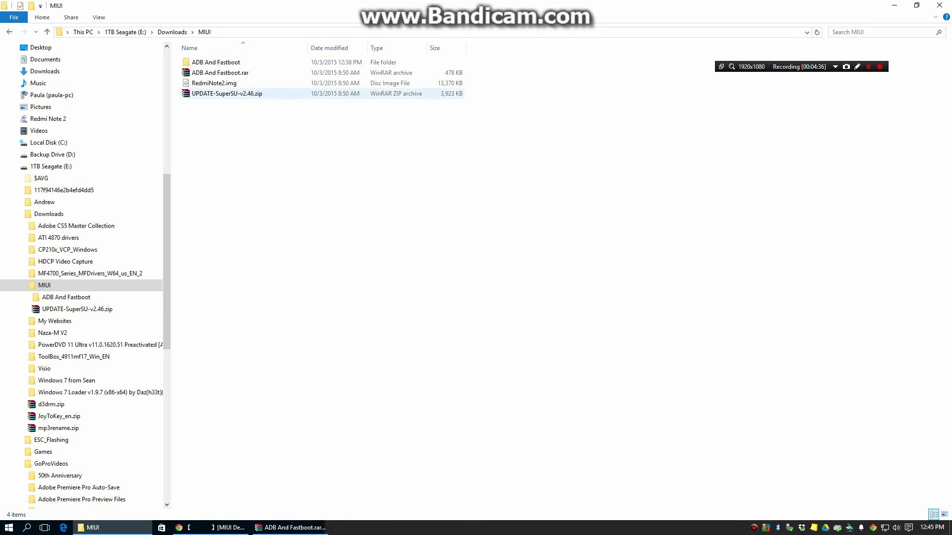
left_click(212, 83)
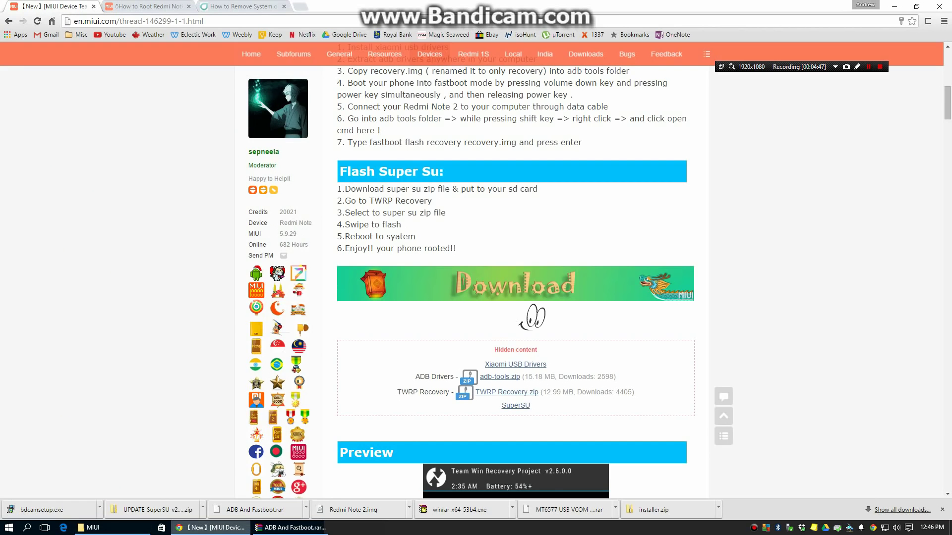
left_click(144, 6)
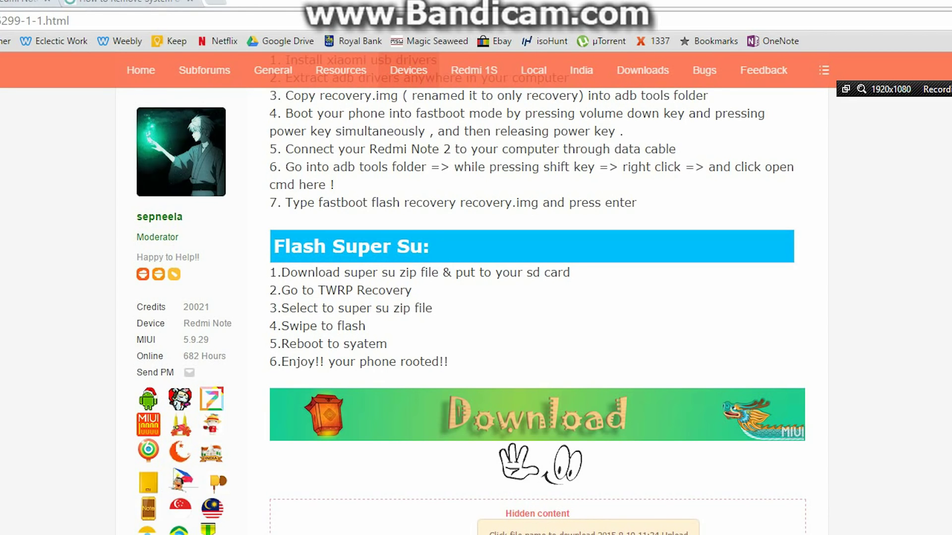
left_click(536, 415)
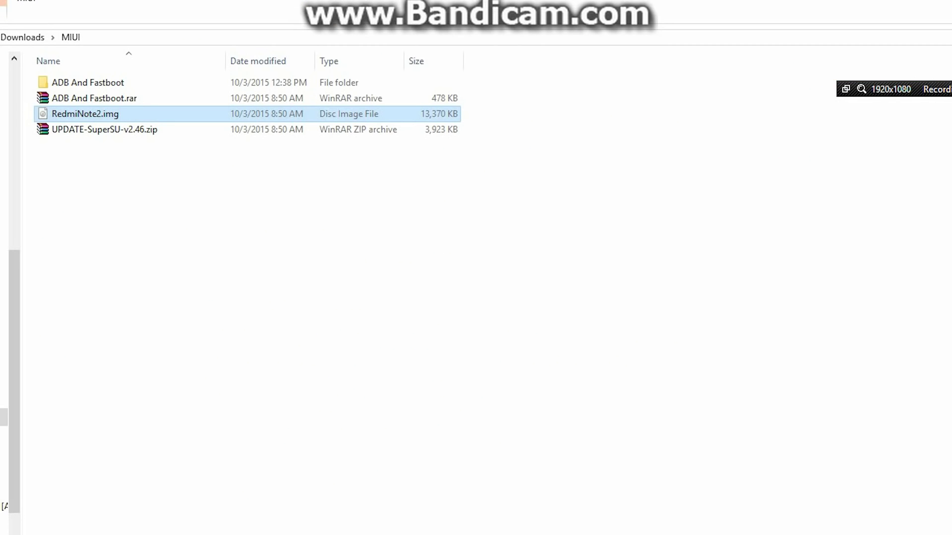
mouse_move(87, 114)
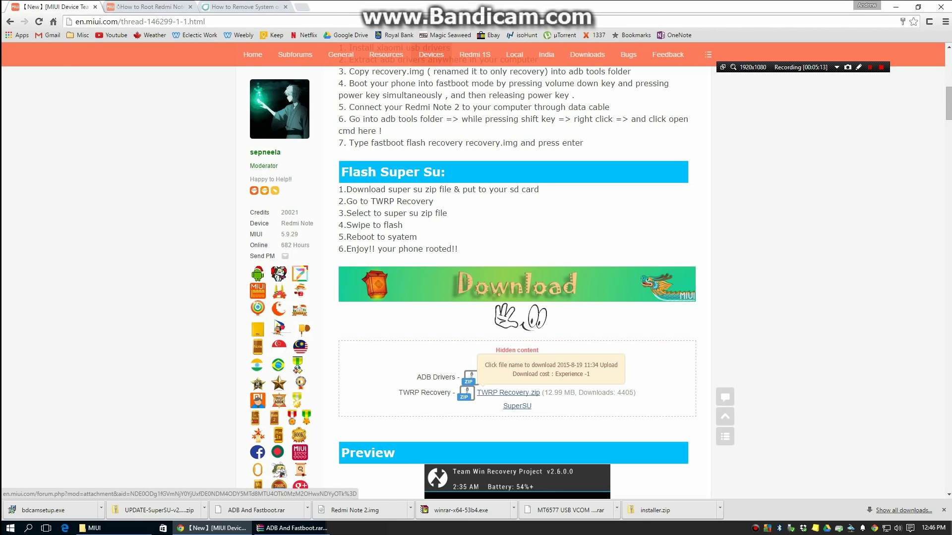
Save TWRP Recovery.zip from the forum into the Downloads > MIUI folder.
left_click(508, 392)
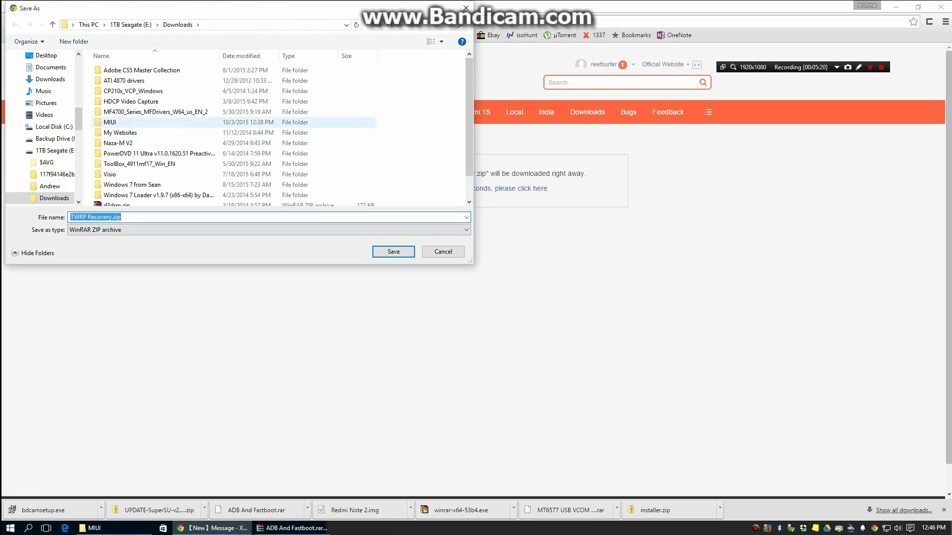
left_click(393, 251)
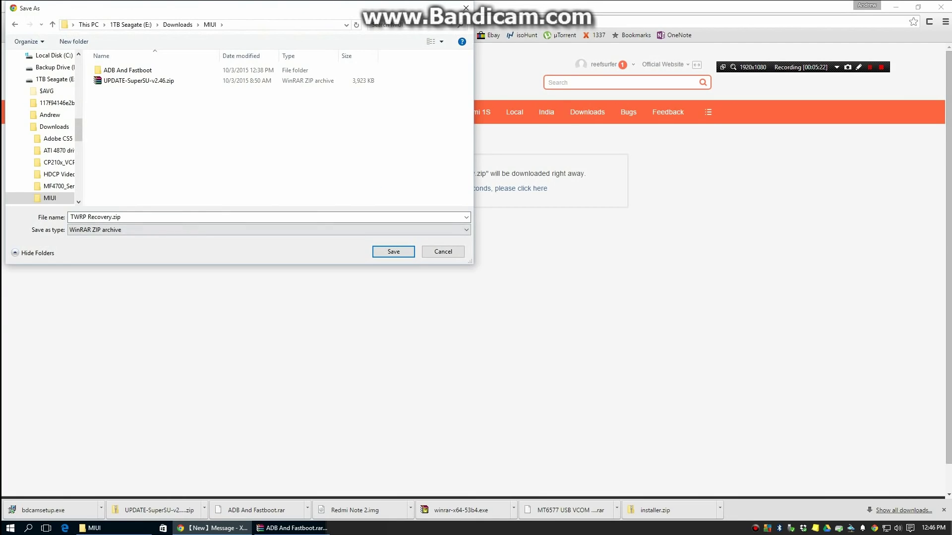
left_click(393, 251)
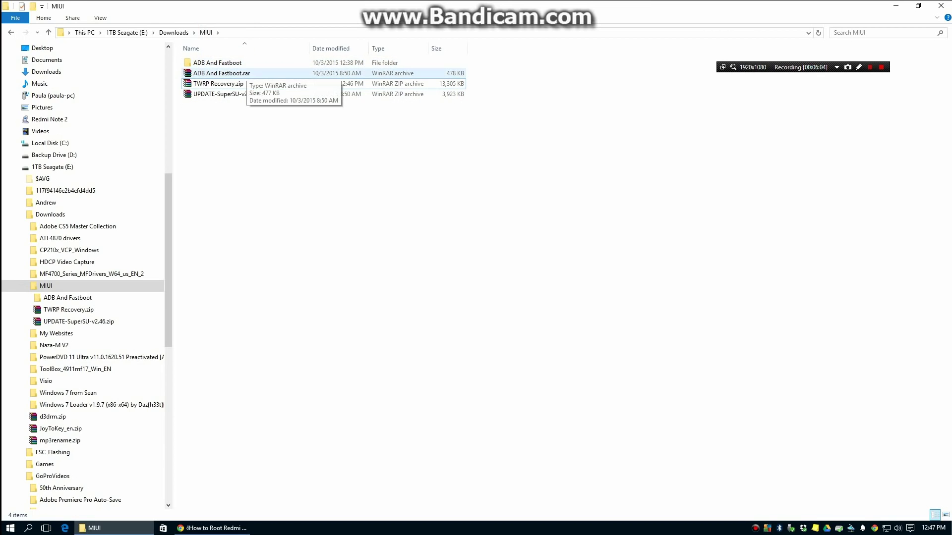
Move RedmiNote2.img into the ADB And Fastboot folder and open that folder.
double_click(217, 62)
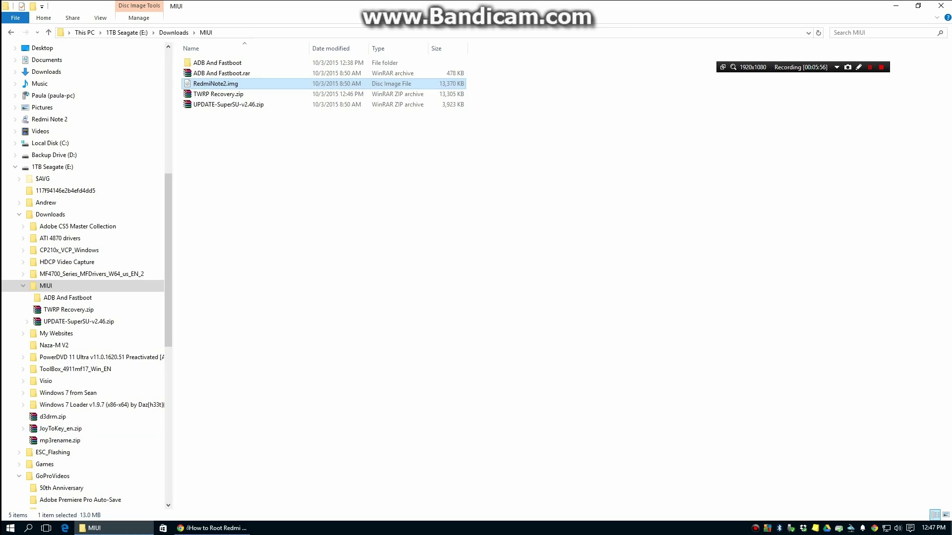
left_click_drag(214, 83, 218, 63)
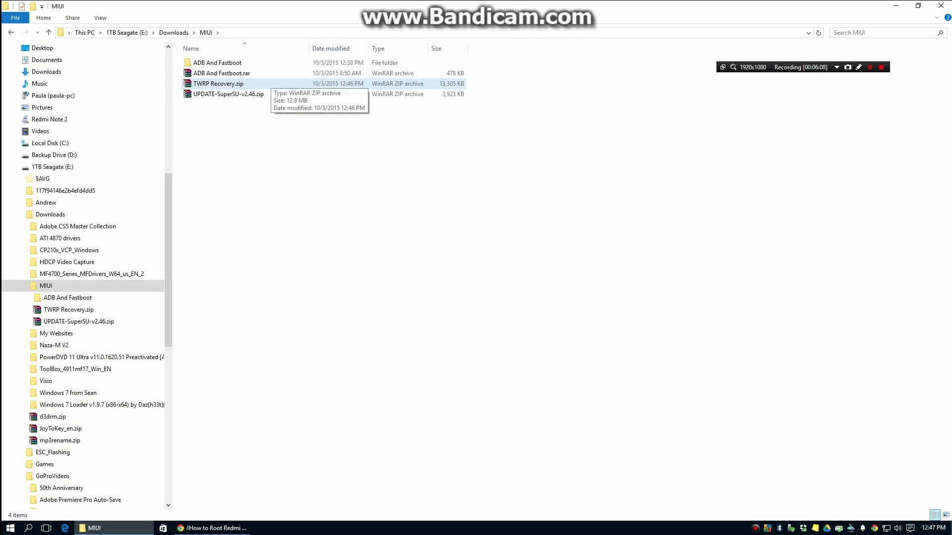
double_click(219, 62)
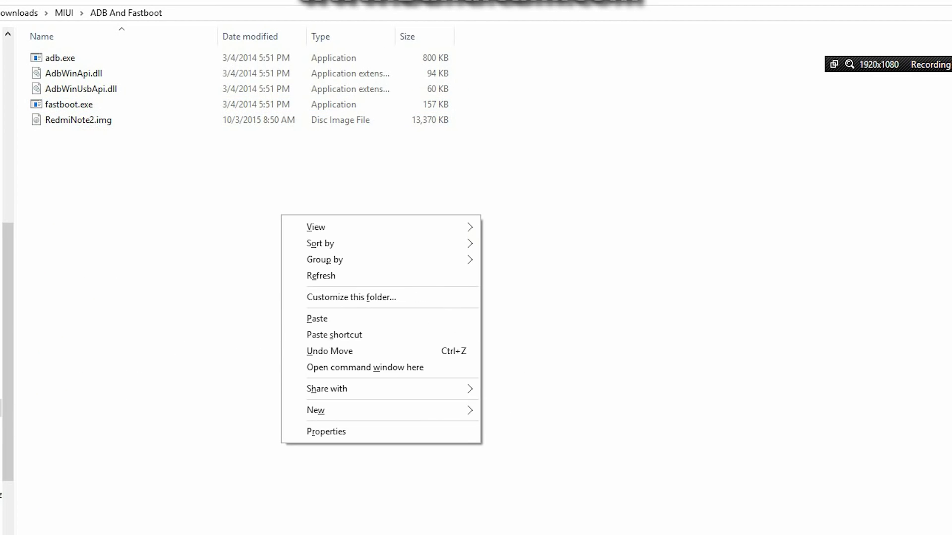
Open a command window at the ADB And Fastboot folder, dismissing the device-disconnected warning.
left_click(365, 368)
type("cd")
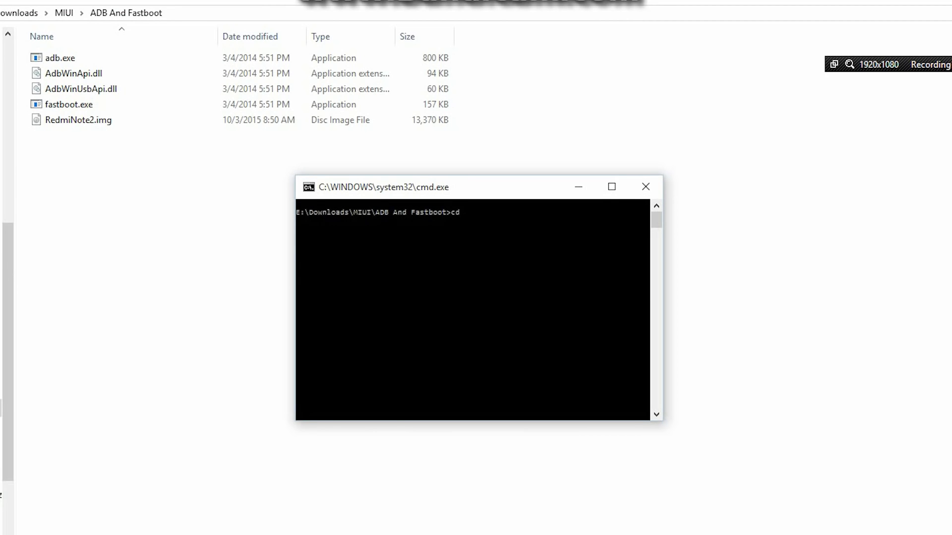
key("Backspace")
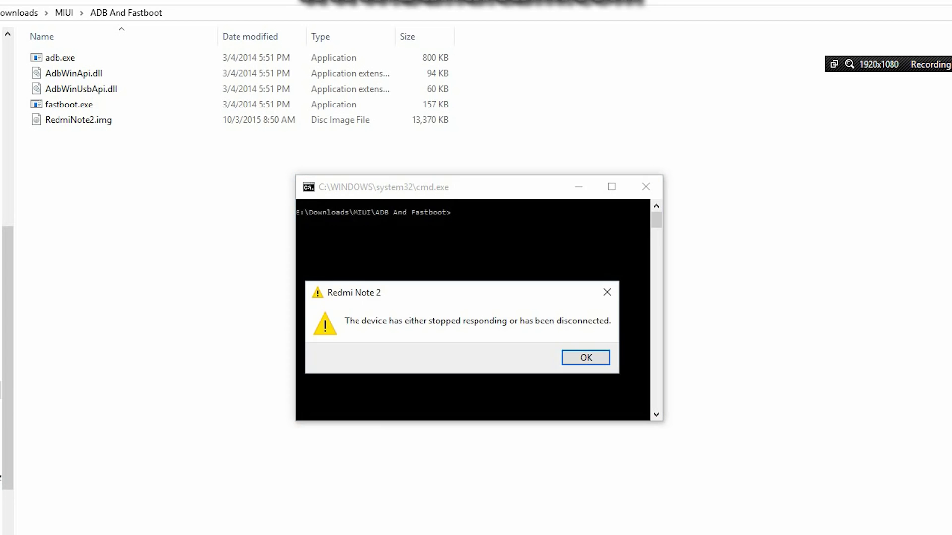
left_click(585, 357)
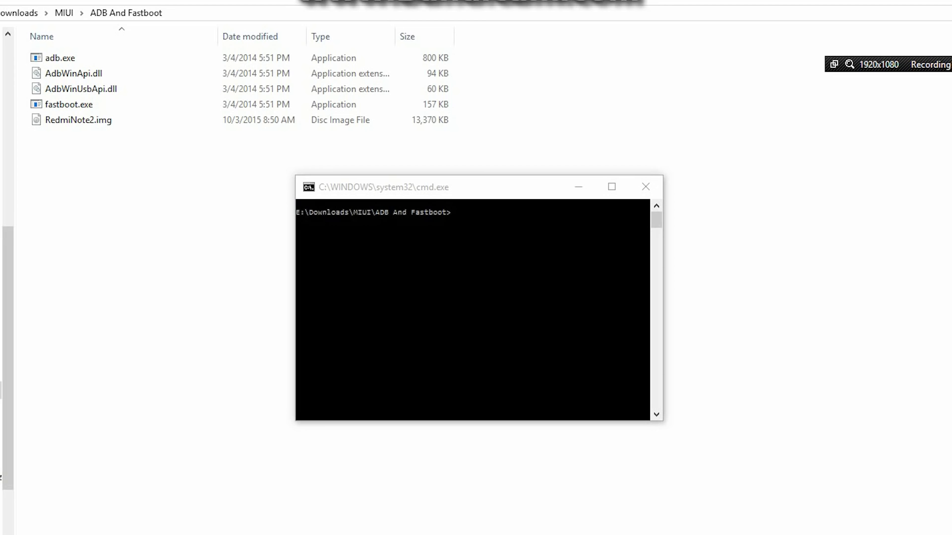
type("fastboot flash re")
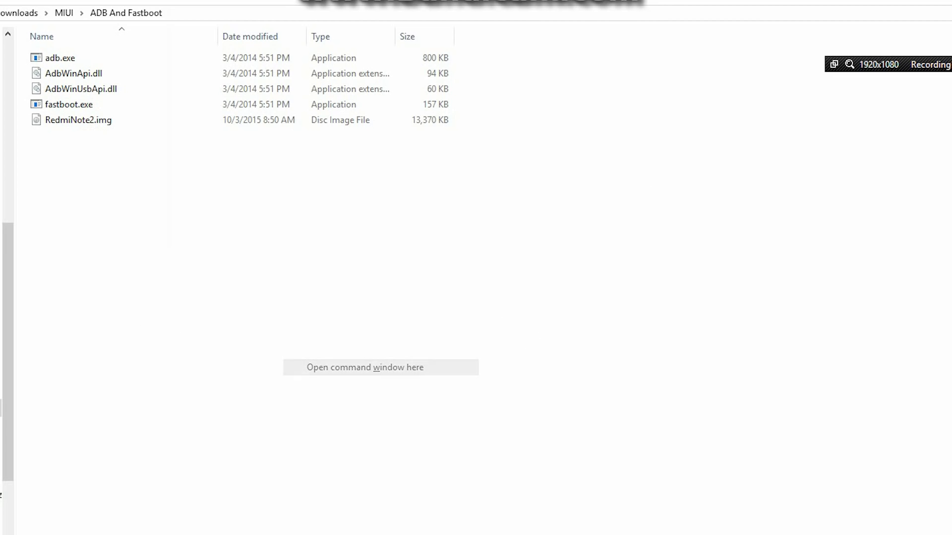
left_click(379, 367)
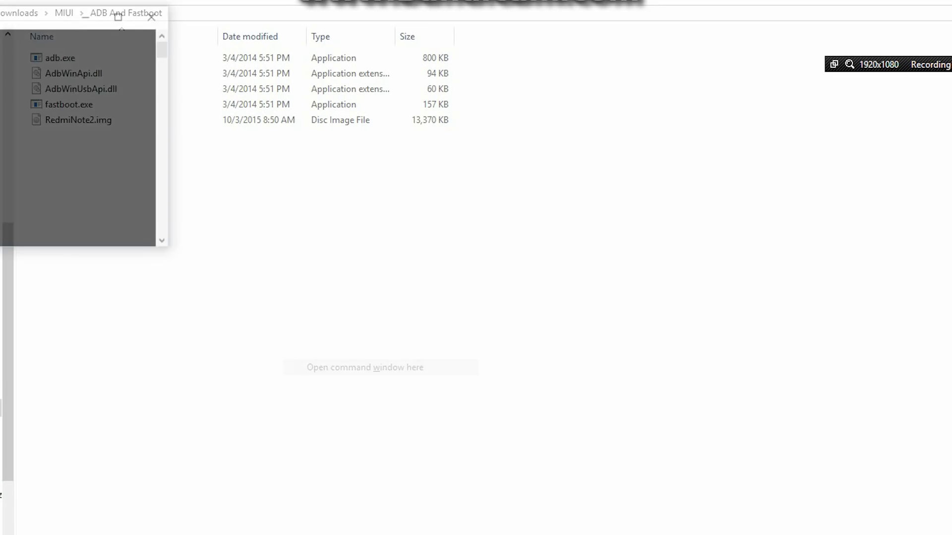
left_click(365, 367)
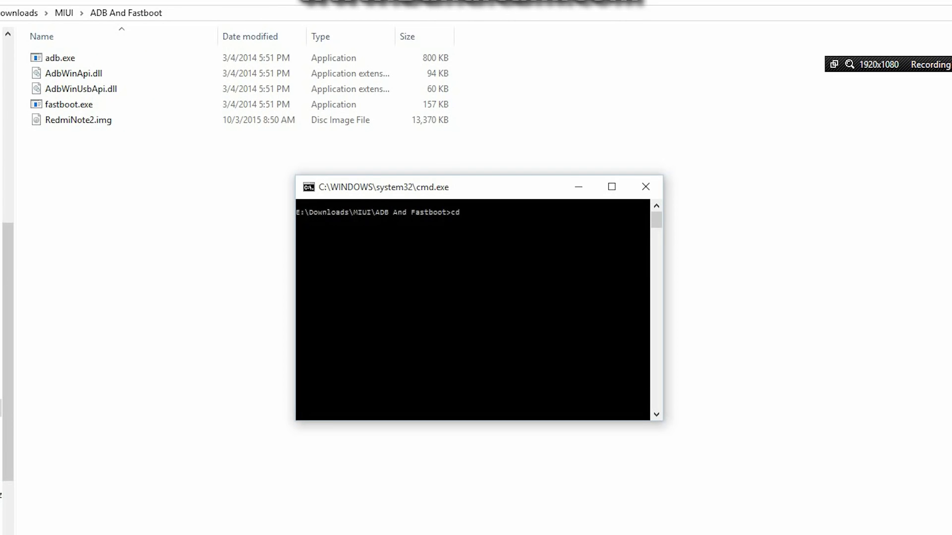
key("Backspace")
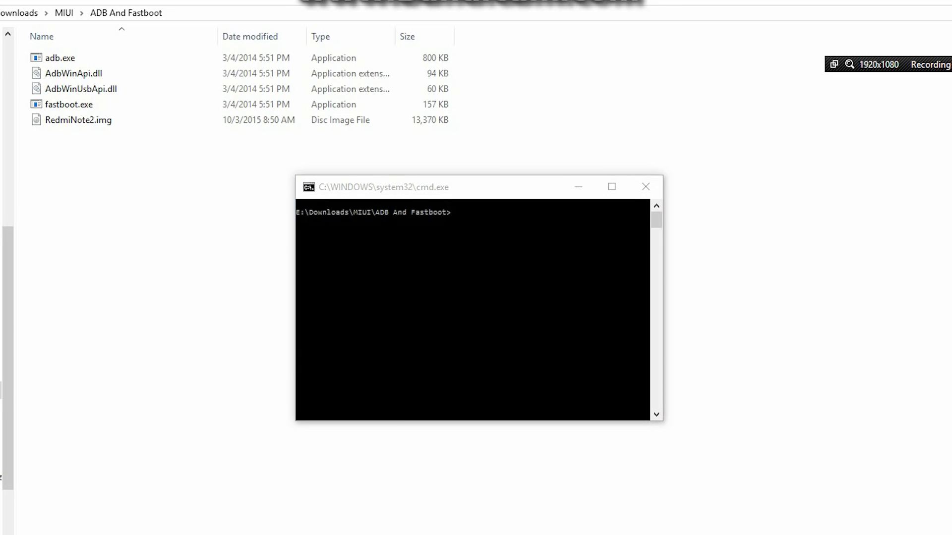
type("fastboot flash recovery")
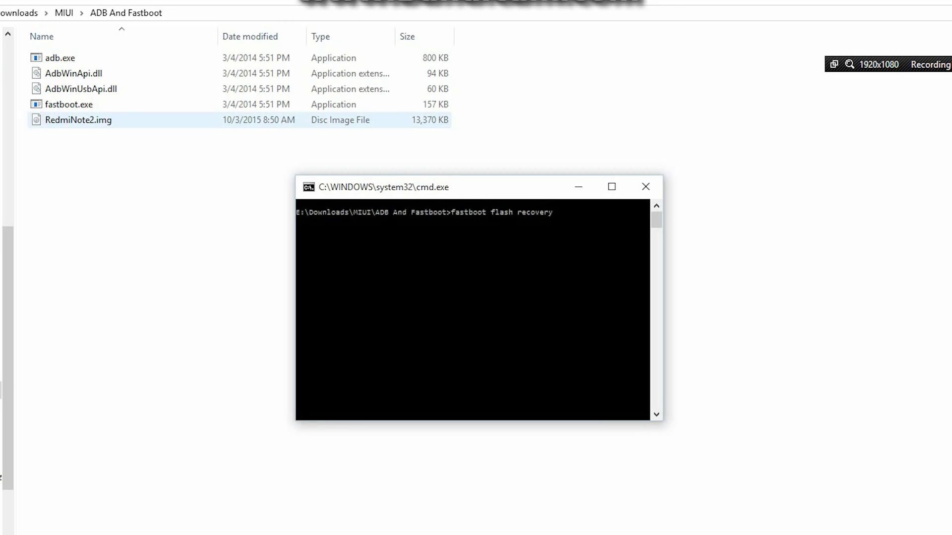
type("RedmiNote2.img")
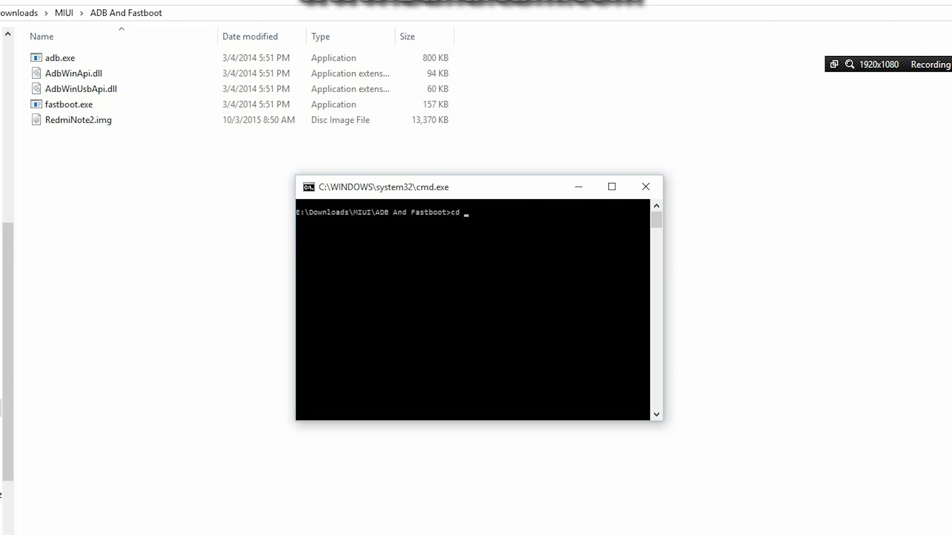
key("Backspace")
type("fastboot flash recovery")
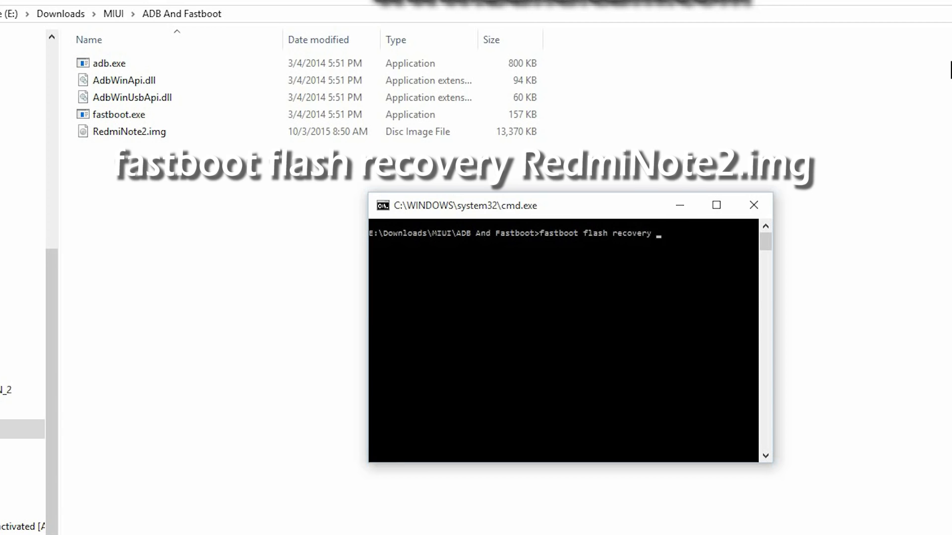
Run 'fastboot flash recovery RedmiNote2.img' and confirm the recovery flash succeeds.
type("RedmiNote2.img")
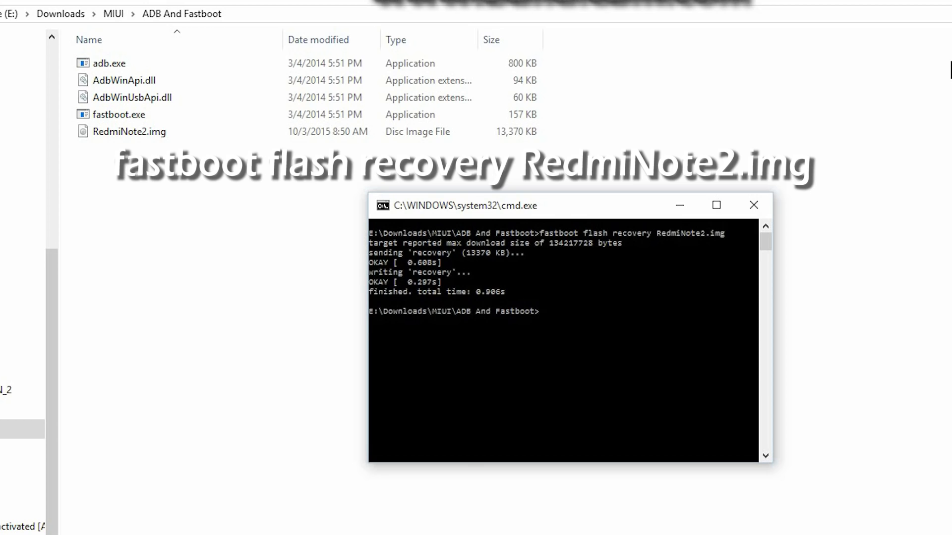
type("fastboot")
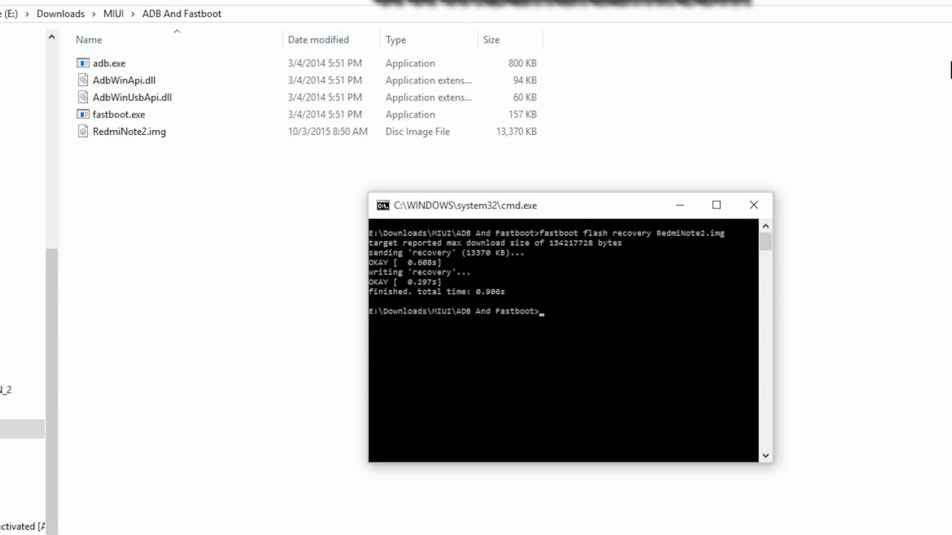
Run 'fastboot reboot' so the Redmi Note 2 restarts to its home screen.
type("fastboot re")
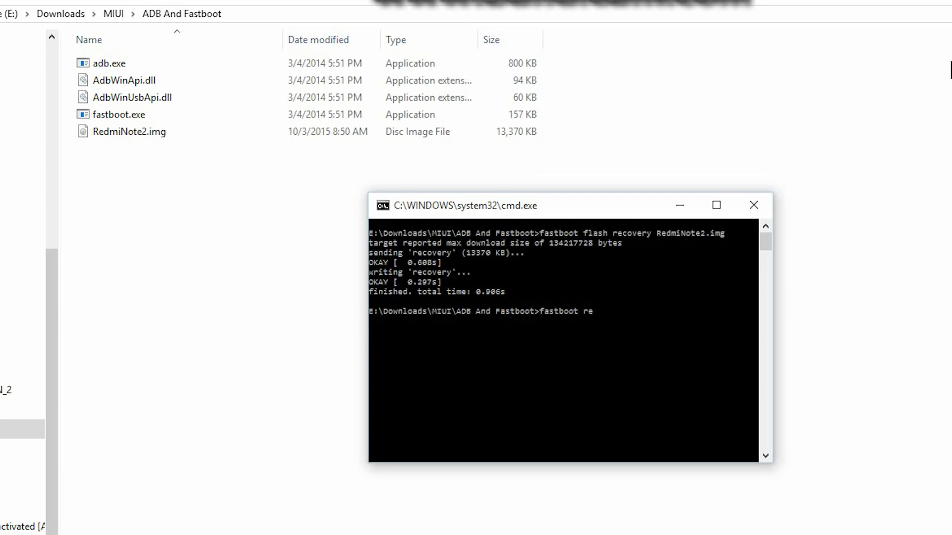
key("Enter")
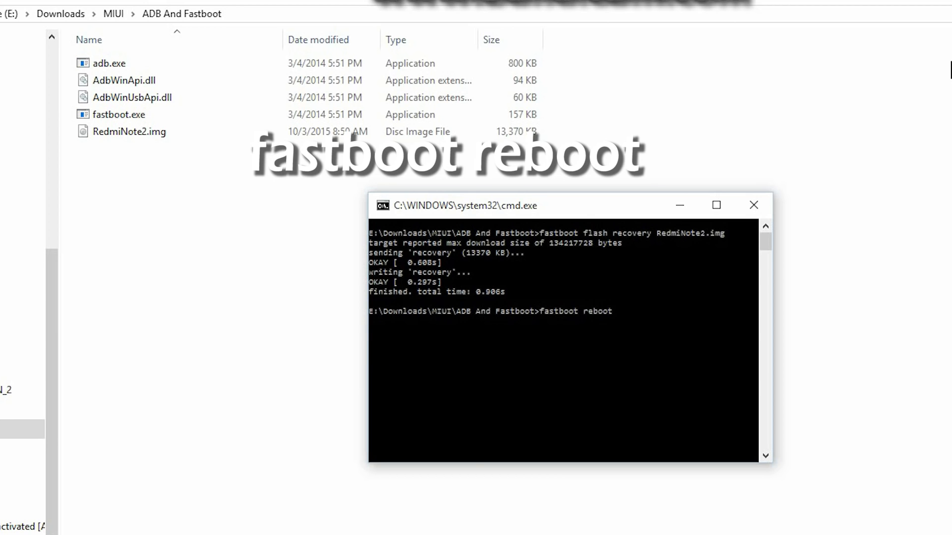
key("Enter")
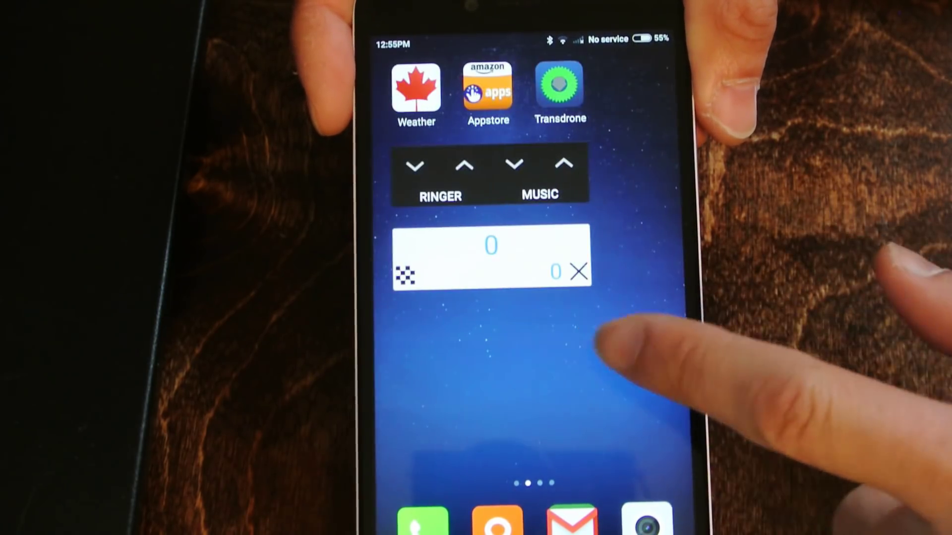
Open the Root Tools folder holding Uninstall, SuperSU and Root Checker, and launch SuperSU.
scroll("left", 3)
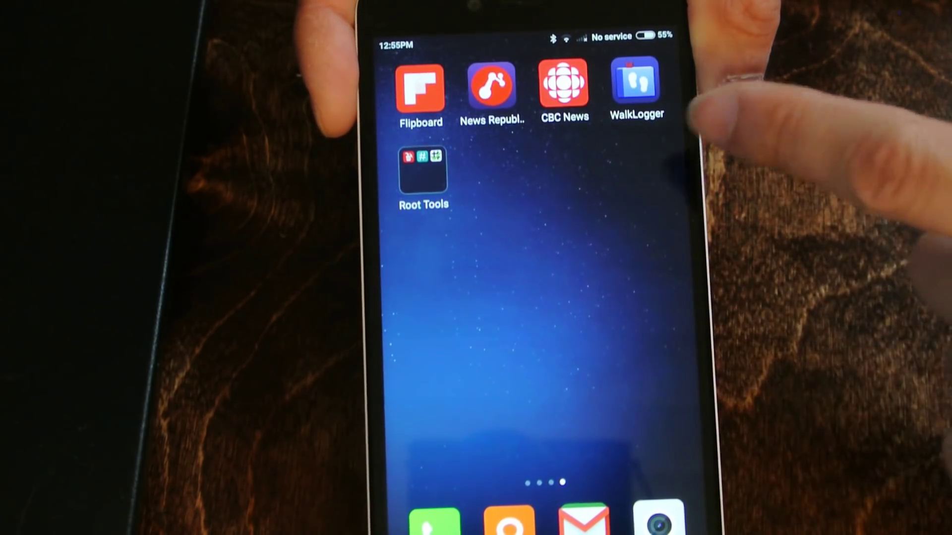
left_click(423, 164)
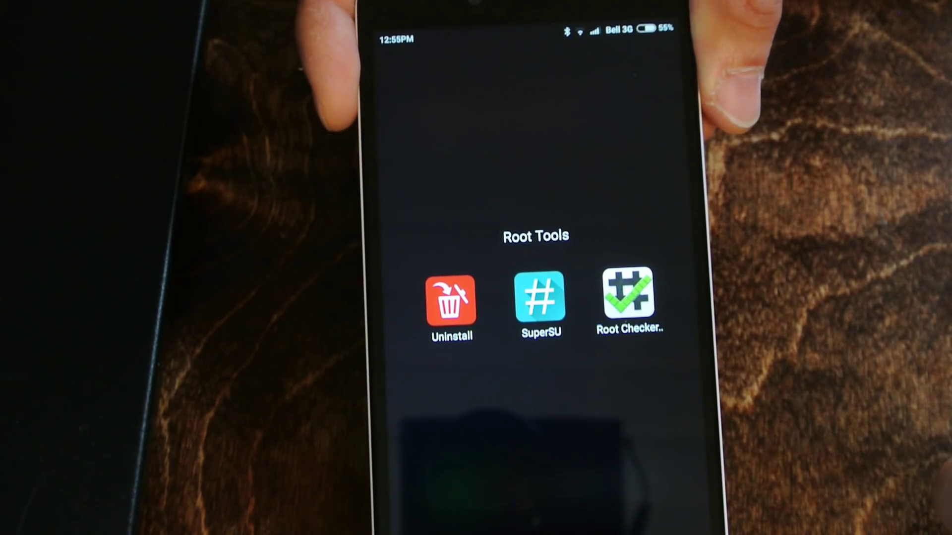
left_click(540, 299)
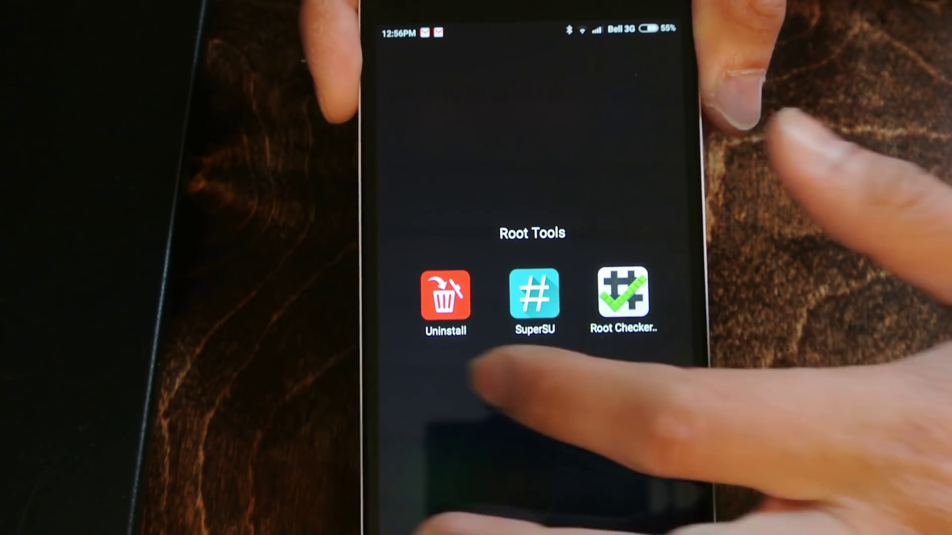
Launch Uninstall and scroll its system app list down to the protected key-module entries.
left_click(446, 296)
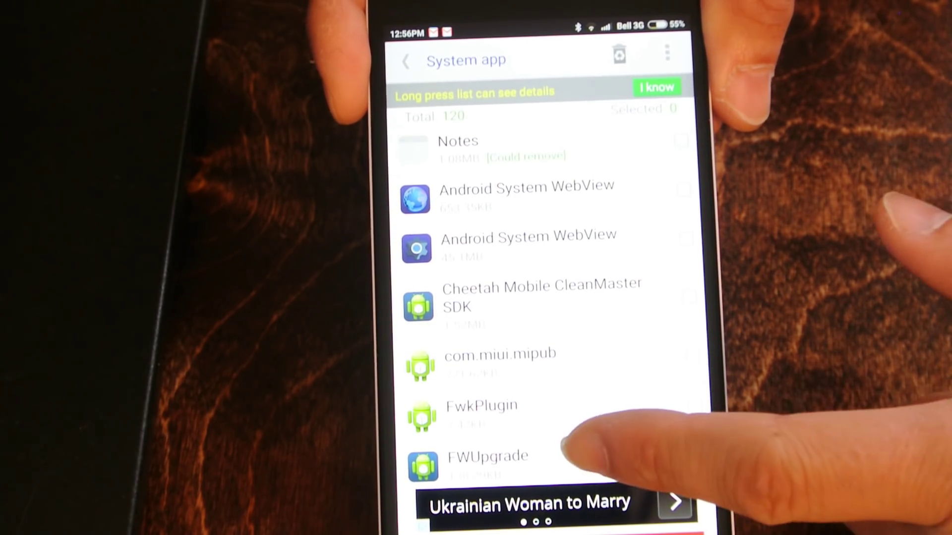
scroll("down", 3)
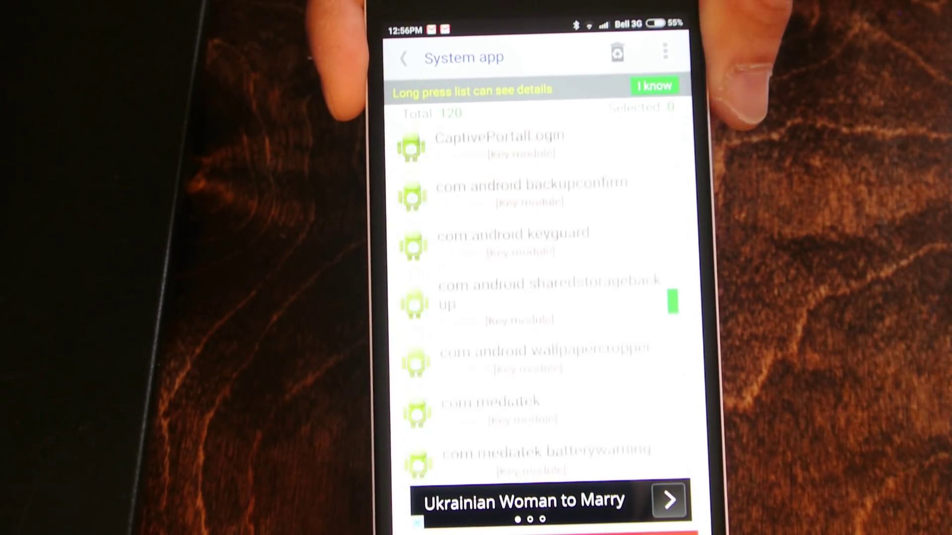